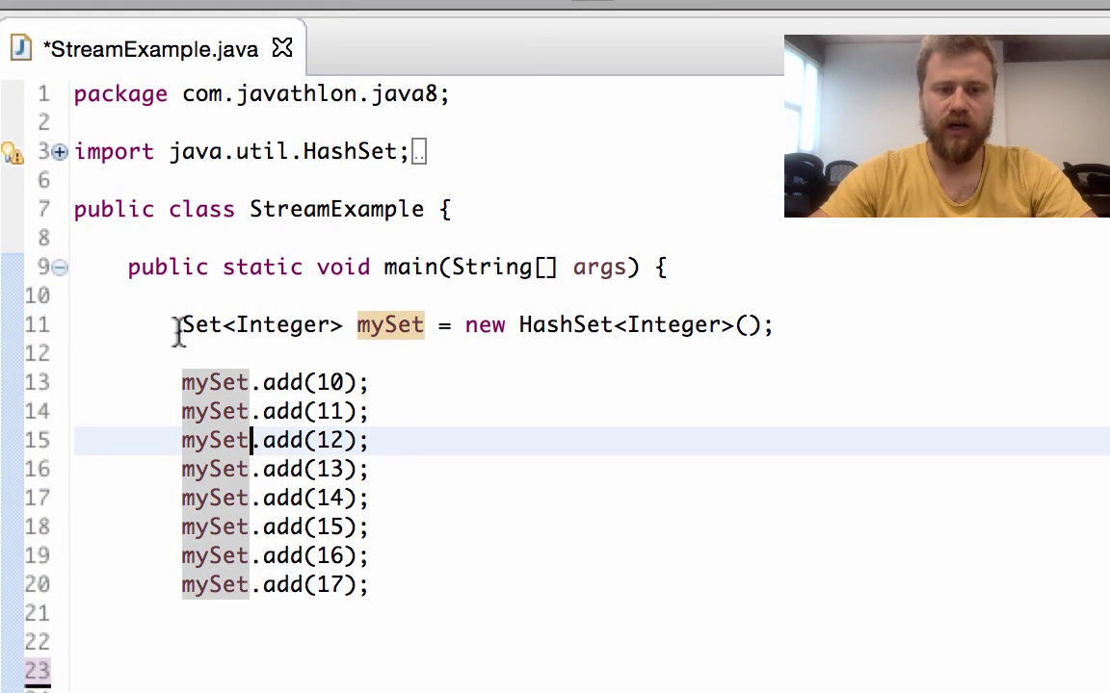
Step: Write Stream<Integer> stream = mySet.stream(); correcting the generic type from Double to Integer
left_click(778, 325)
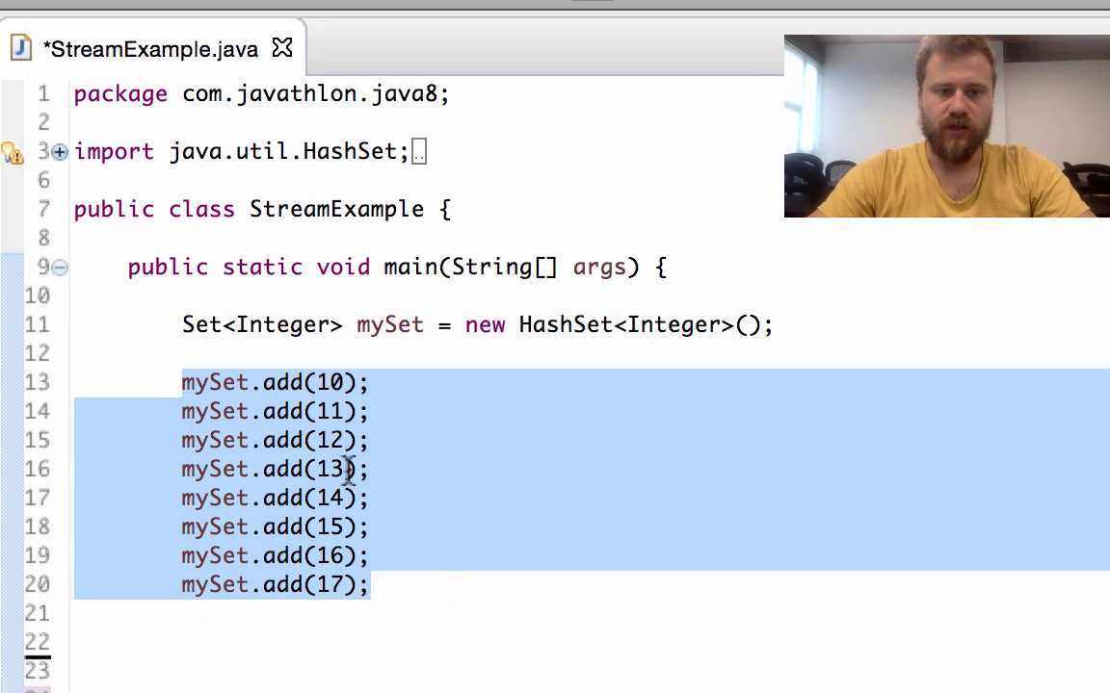
type("mySet.stream();")
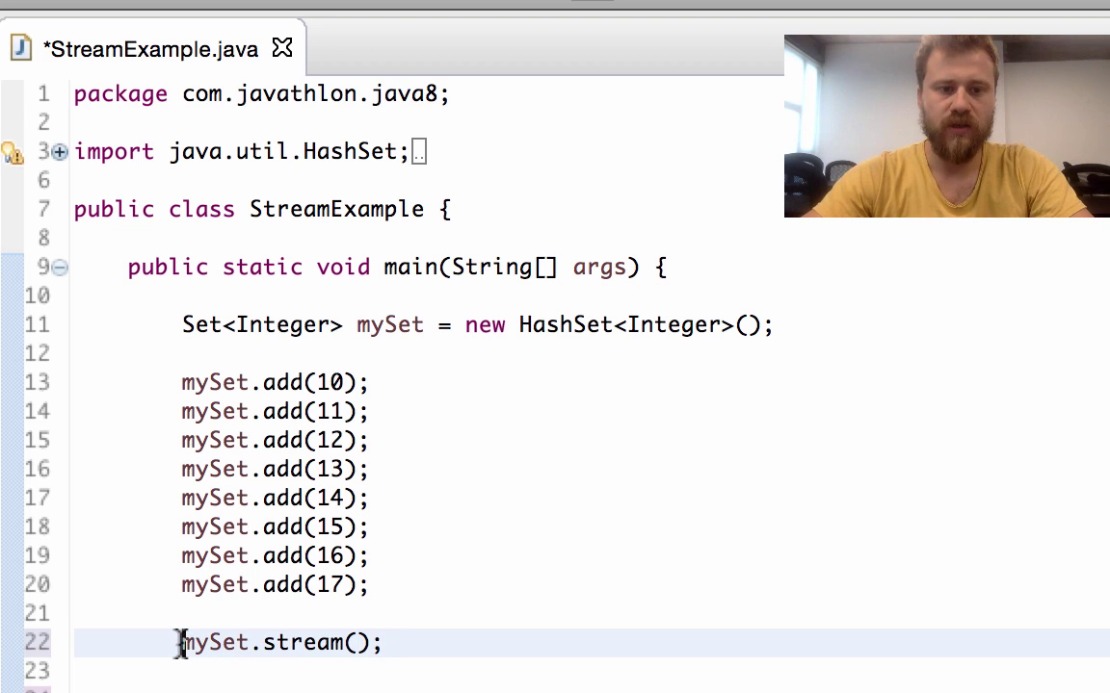
type("Stream<Integer>")
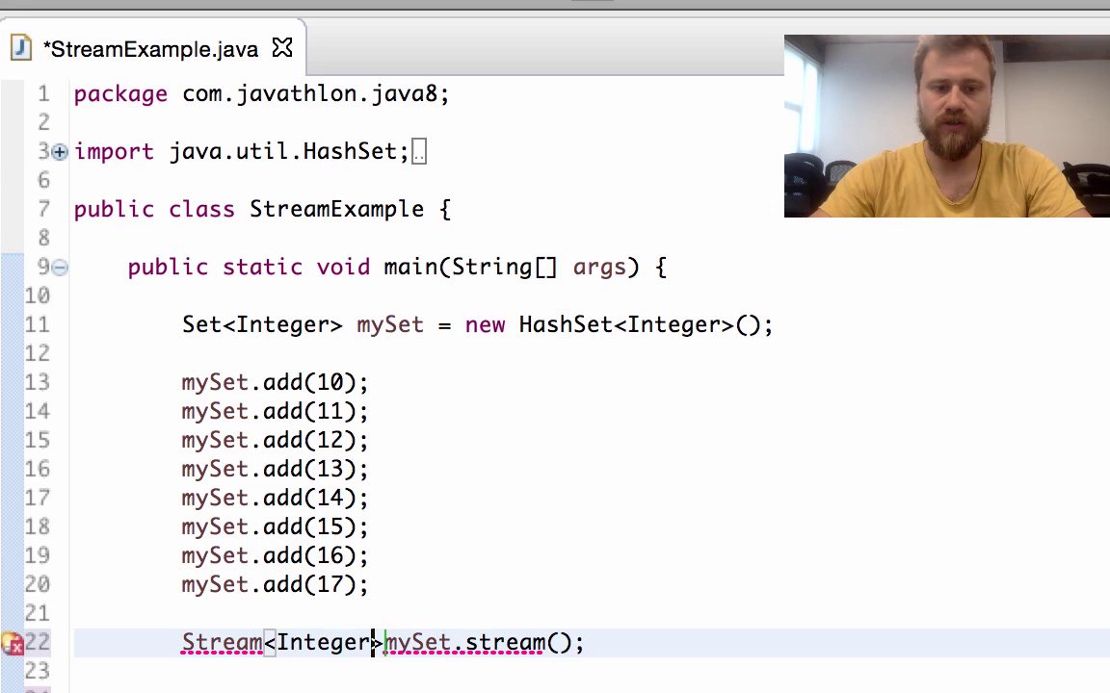
type("strem")
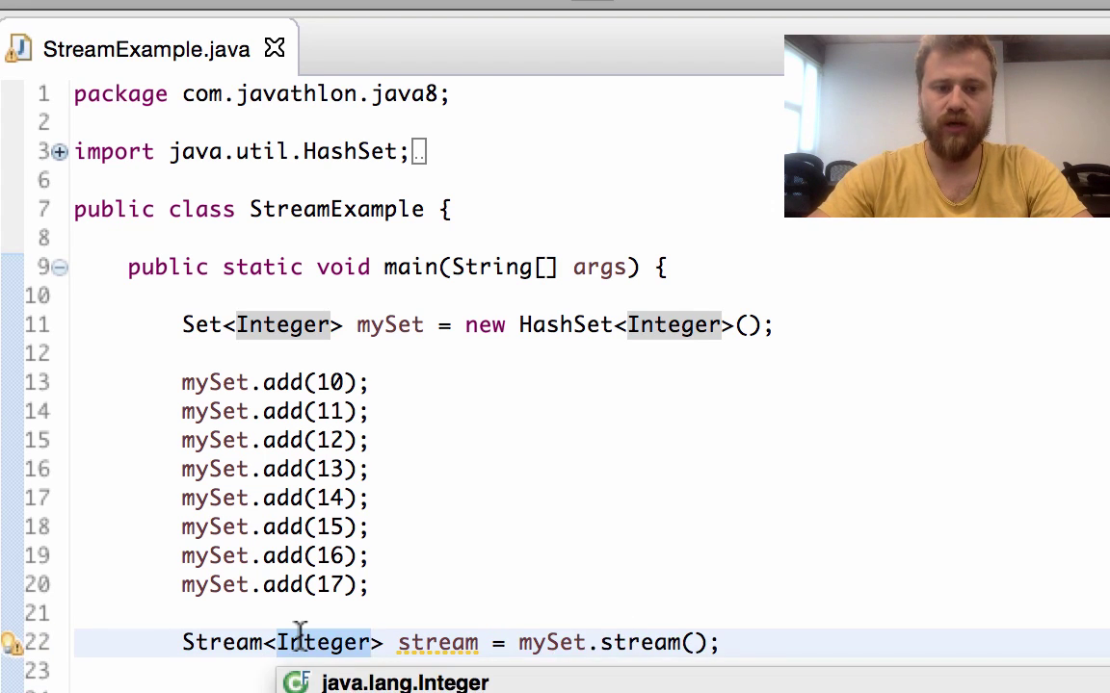
type("Double")
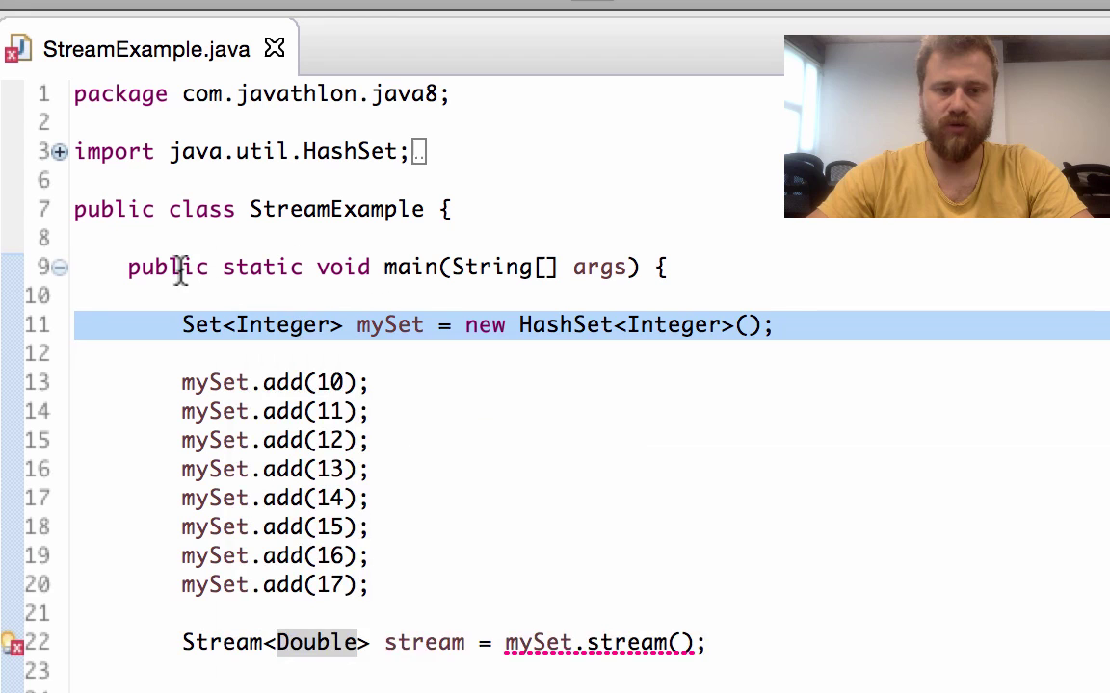
mouse_move(318, 588)
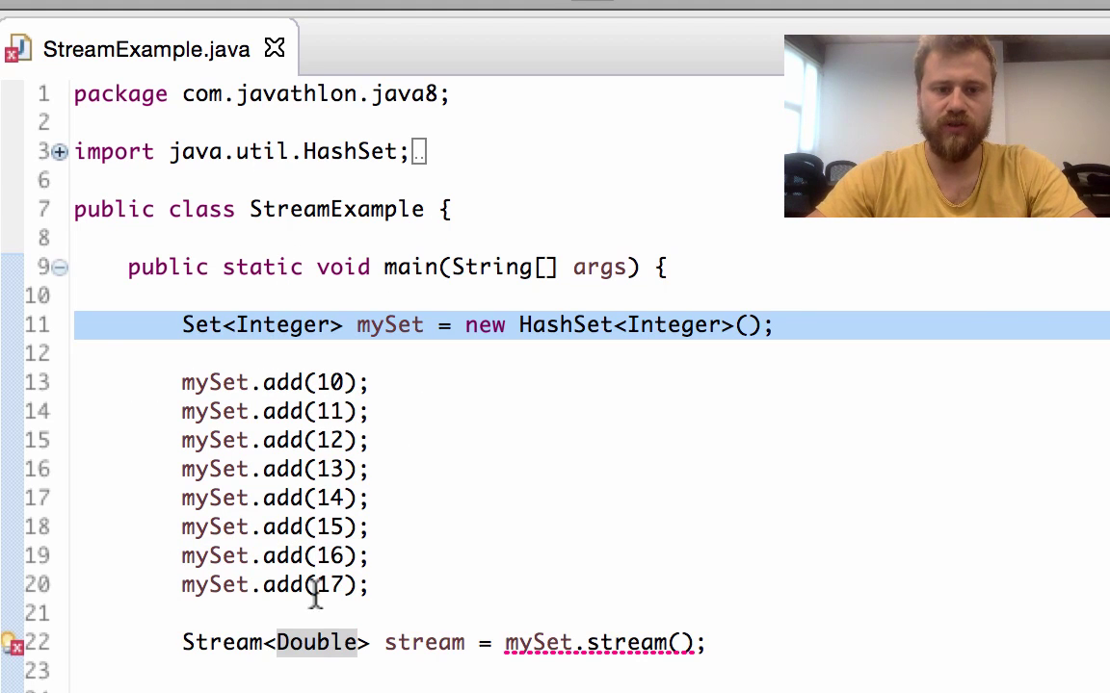
type("Integer")
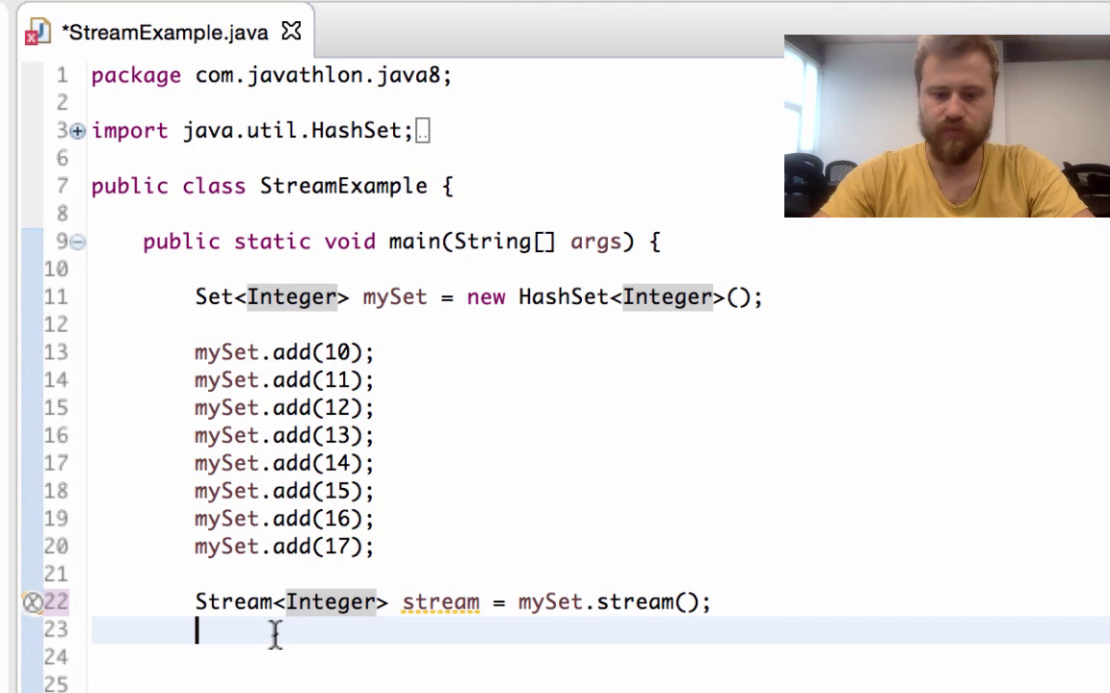
Step: Write stream.forEach(System.out::println); to print each element
type("stream.forEach(action);")
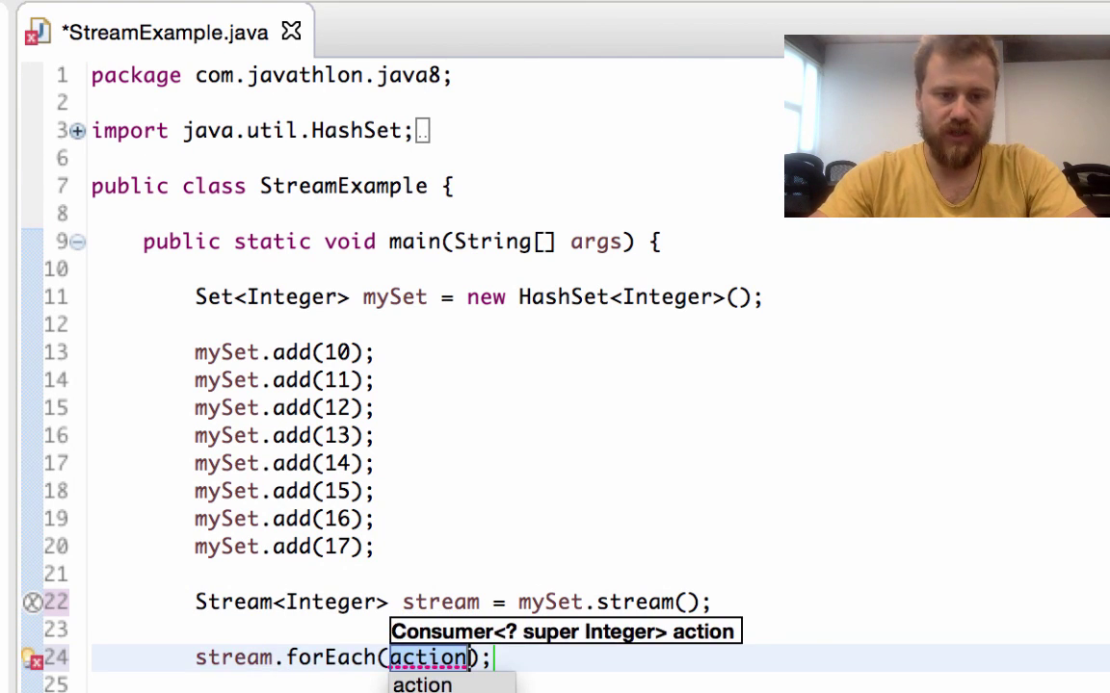
type("System")
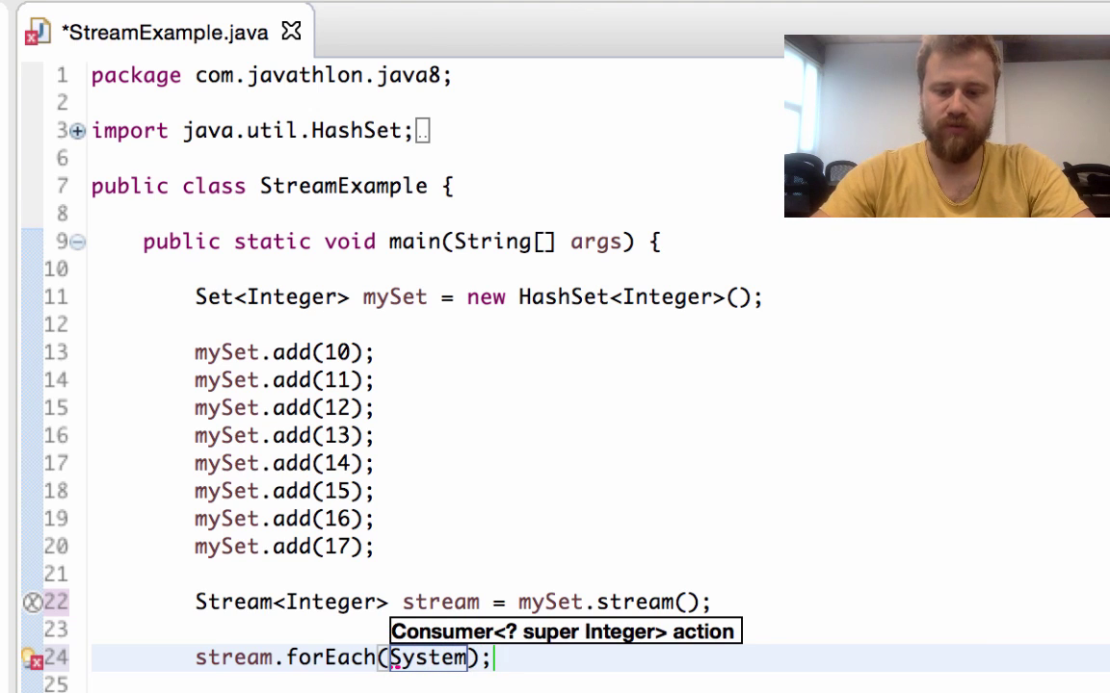
type(".out::")
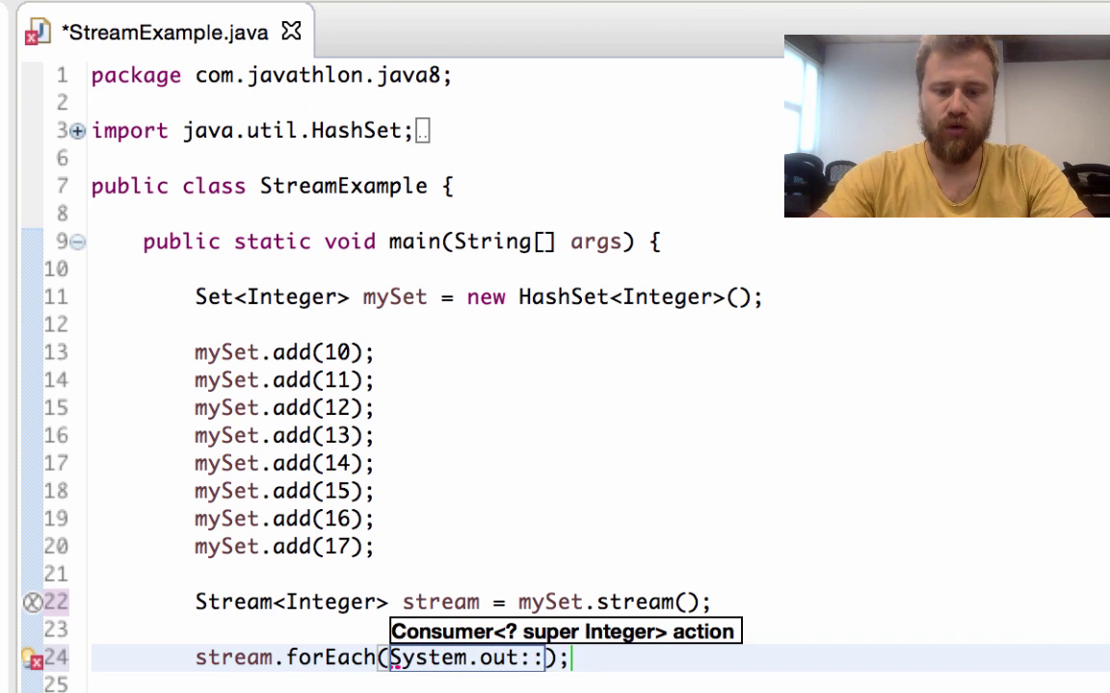
type("println")
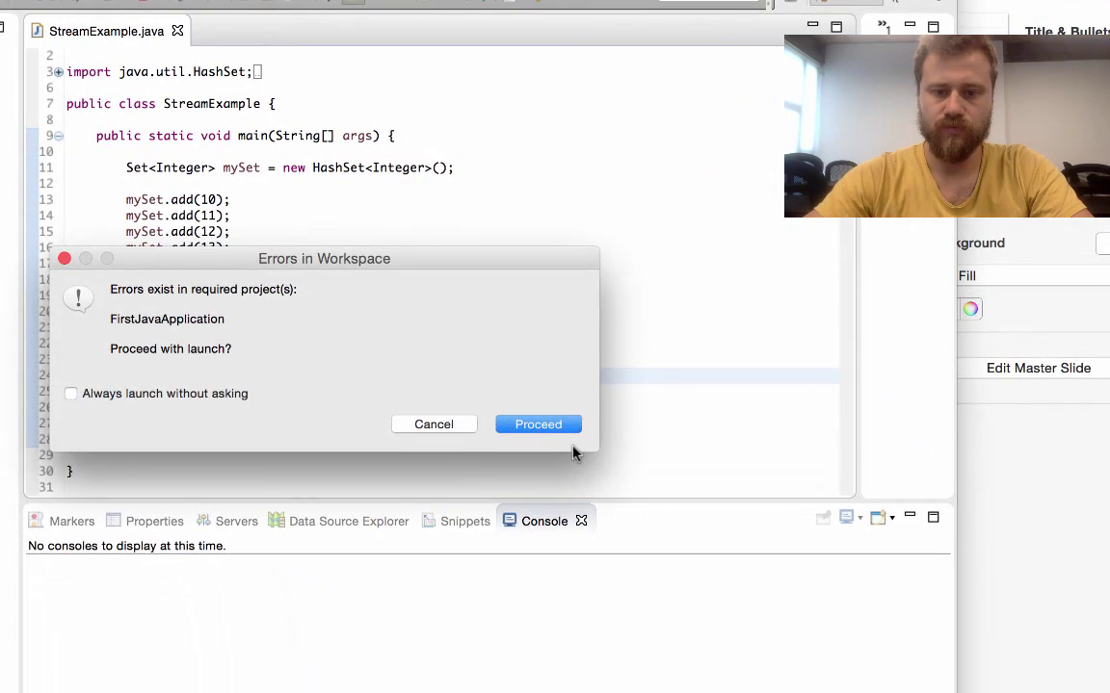
Step: Proceed past the workspace errors so the console lists 10–17 unsorted
left_click(538, 424)
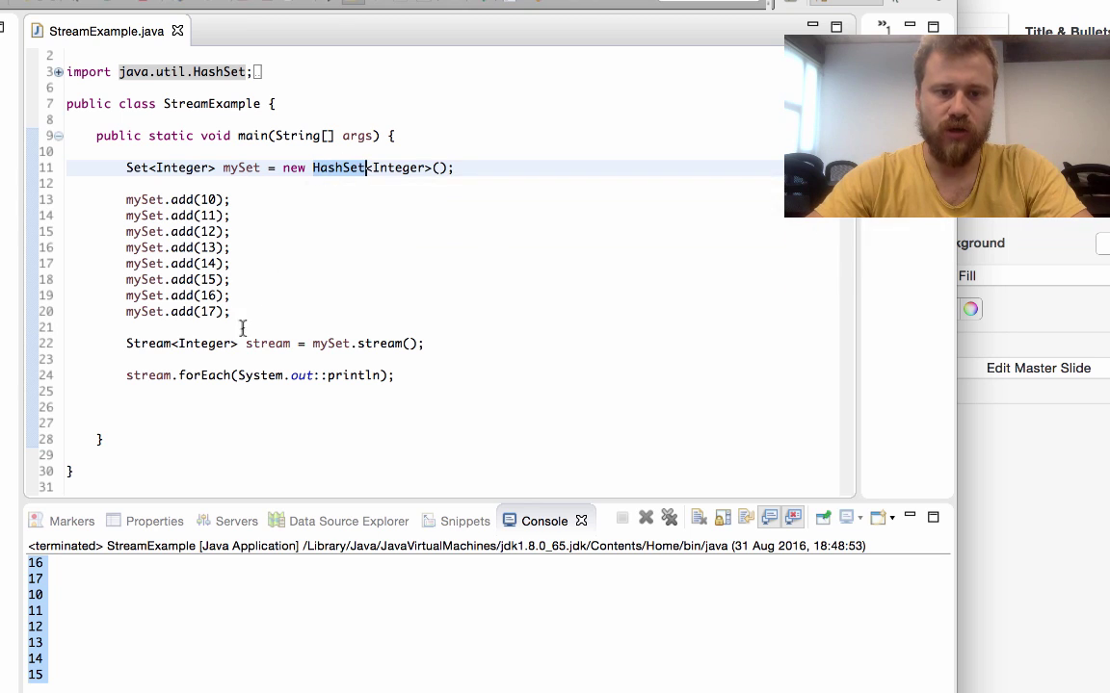
mouse_move(171, 376)
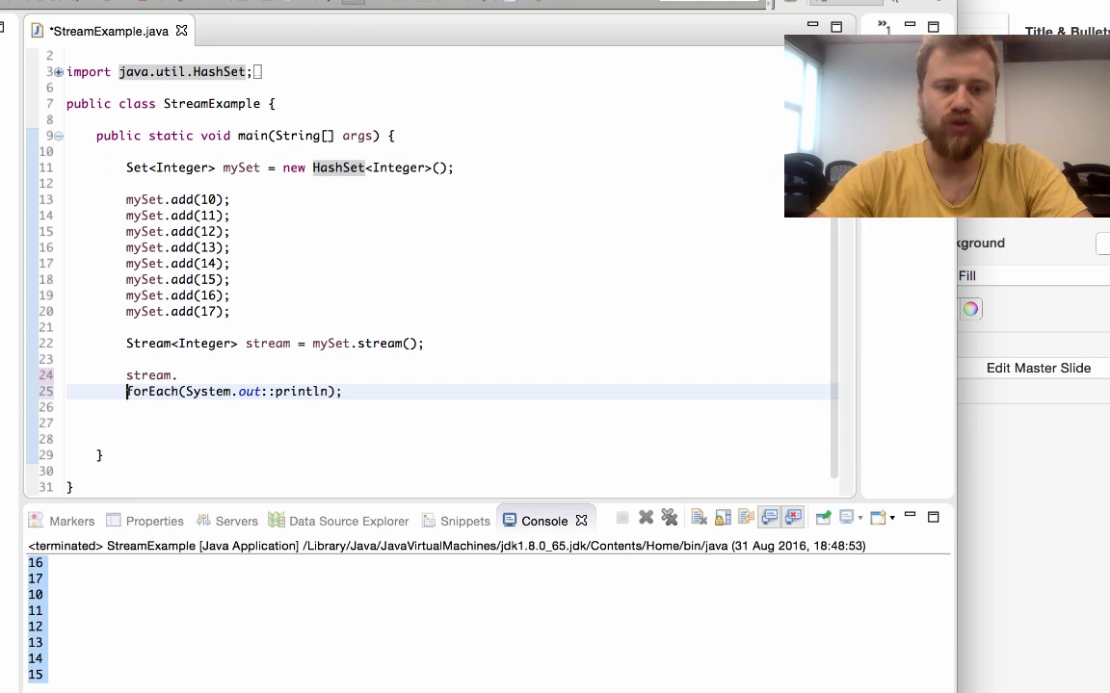
Step: Insert .sorted() before .forEach so the values print in ascending order
type("sorted().")
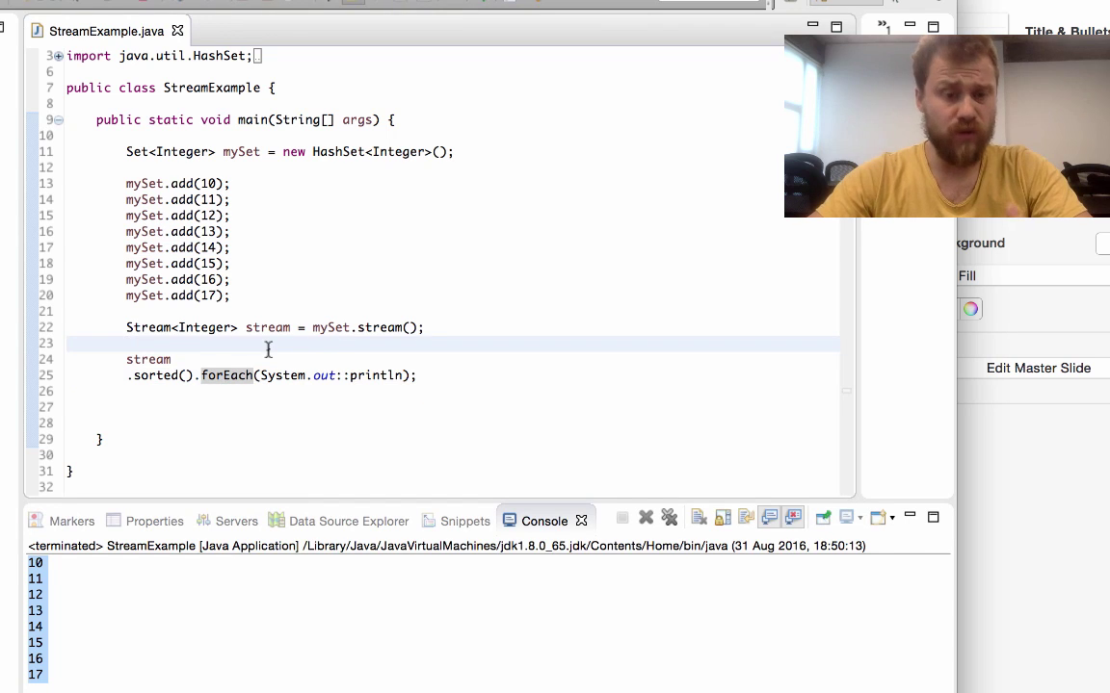
mouse_move(154, 375)
type(" -> ")
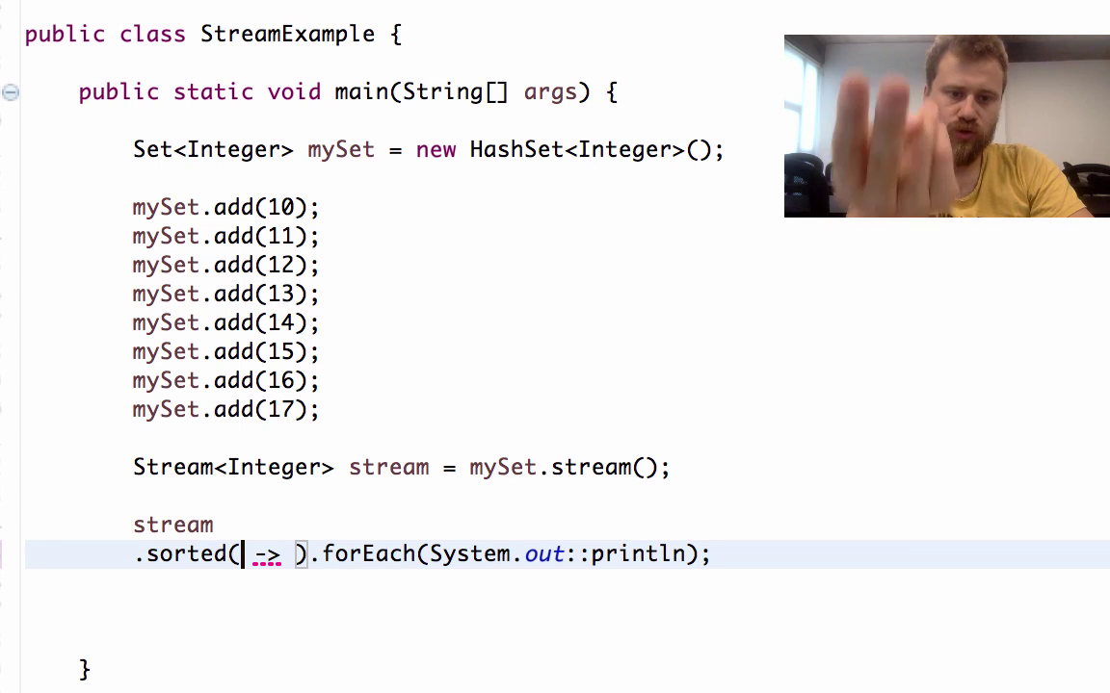
Step: Give sorted() the comparator lambda (first, second) -> second - first for descending order
type("()")
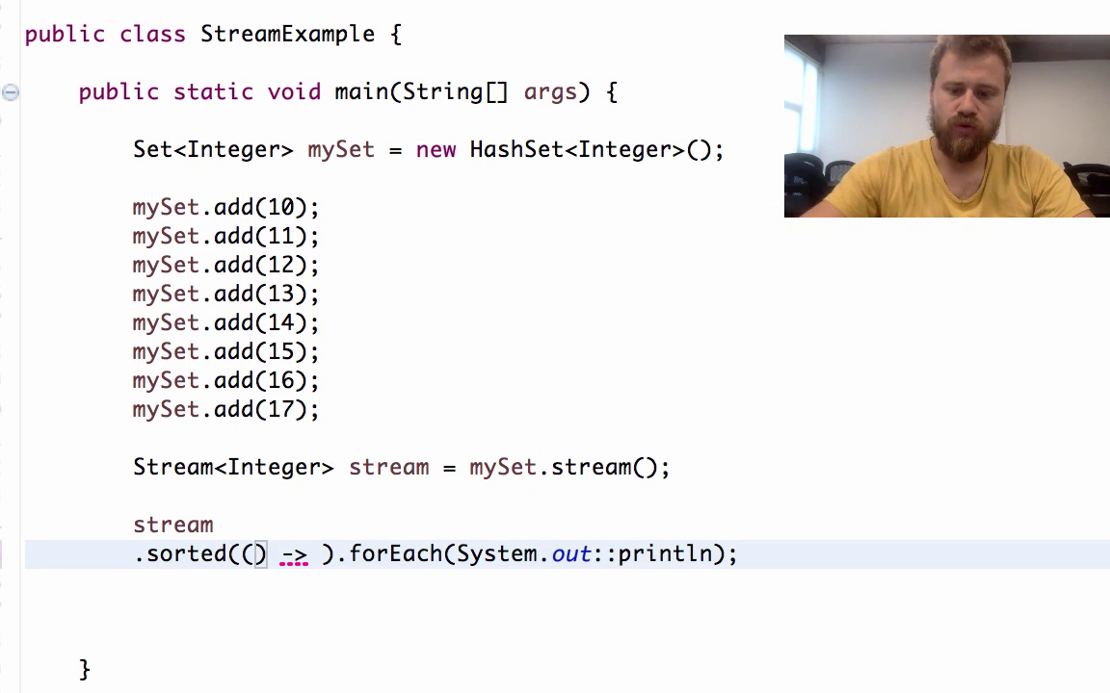
type("first,")
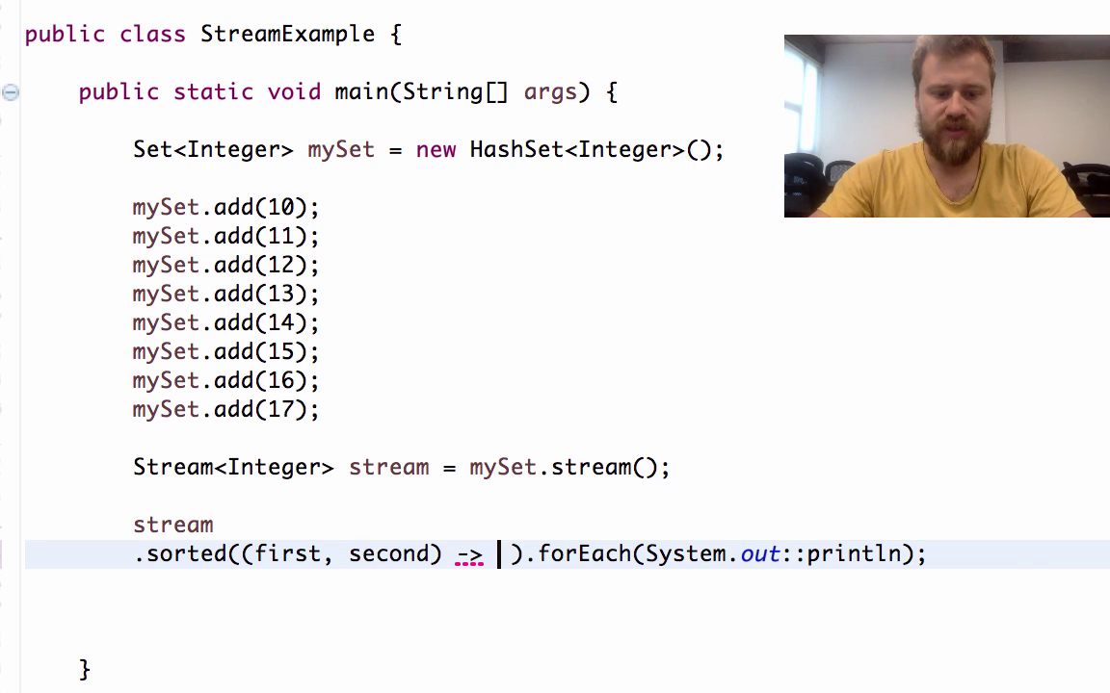
type("seco")
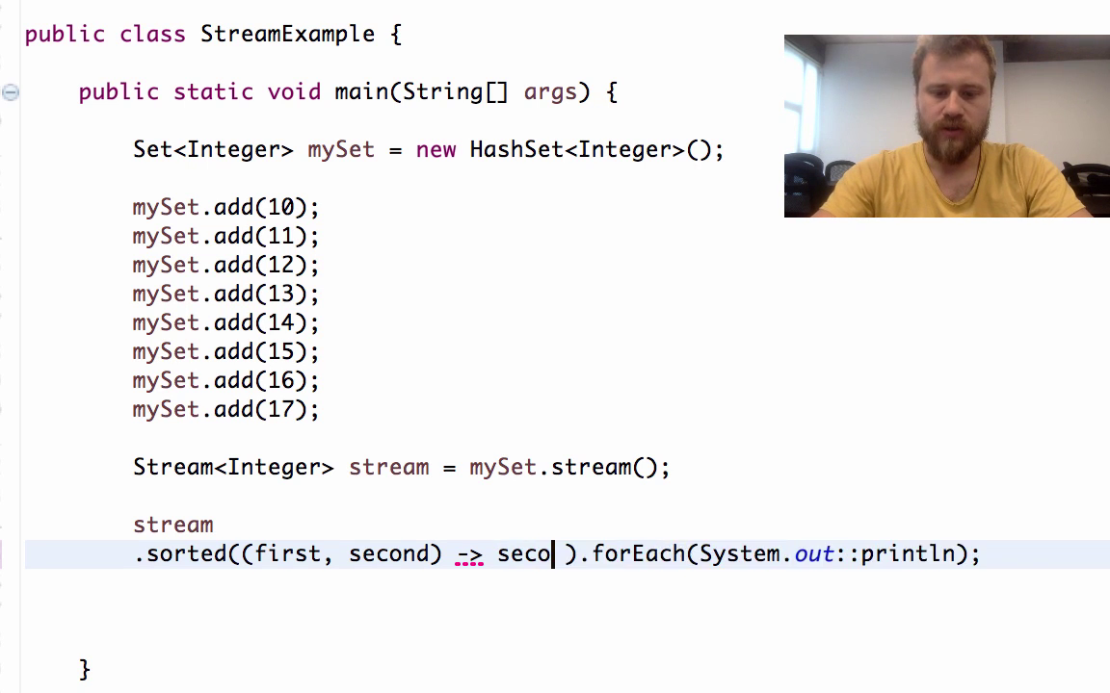
type("nd - minus")
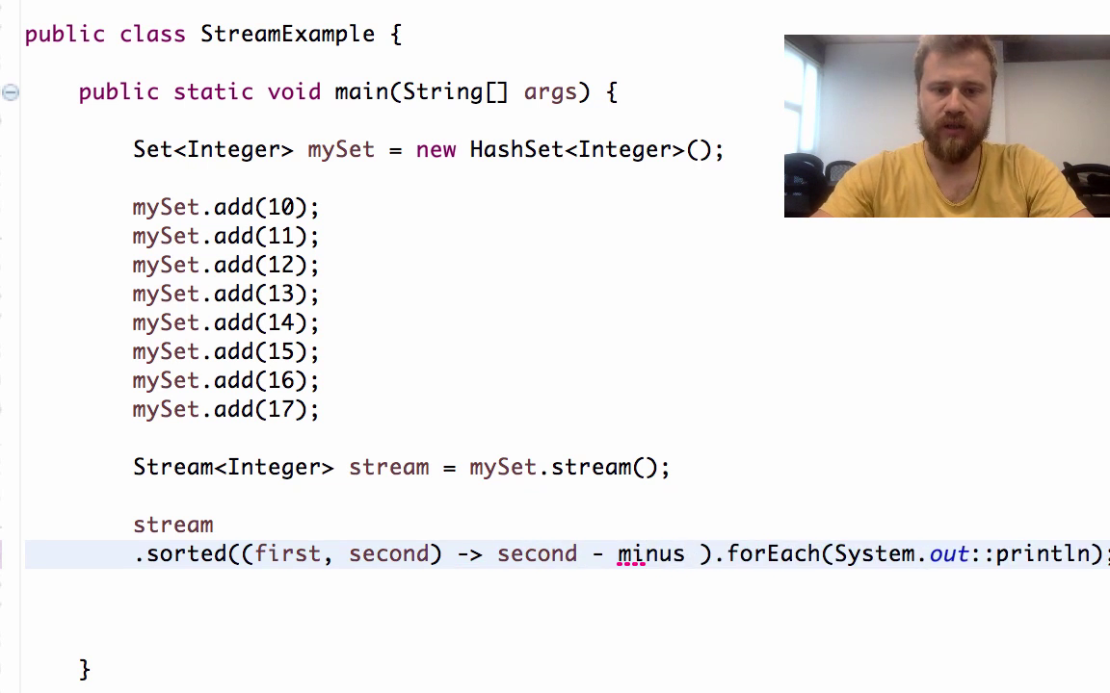
type("first")
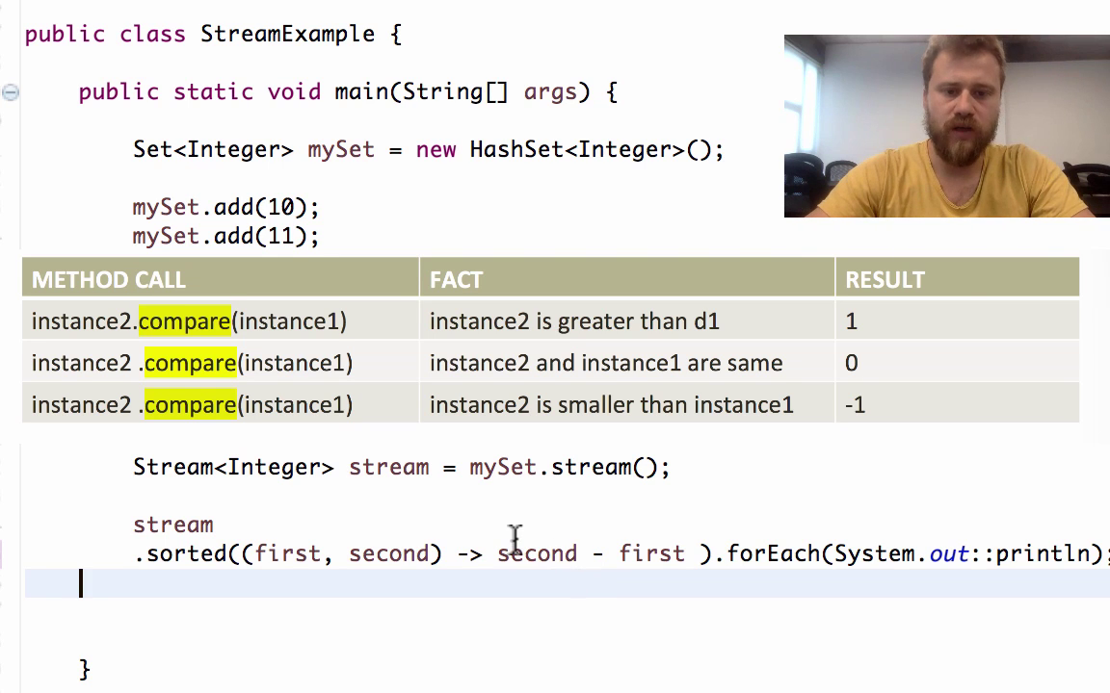
mouse_move(617, 554)
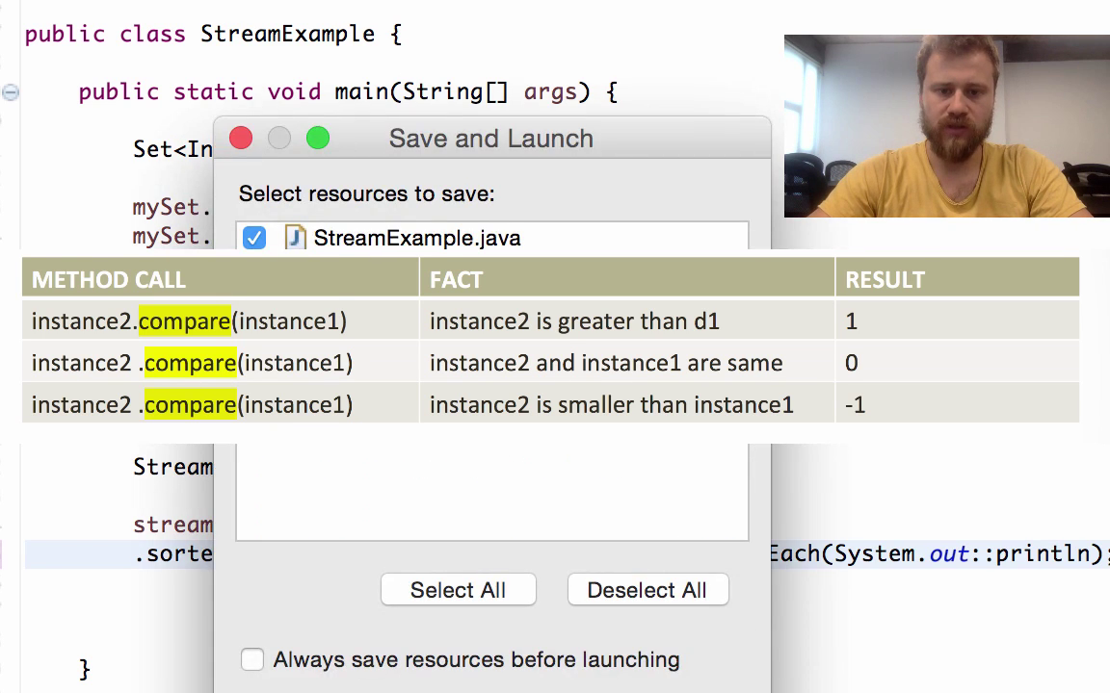
Step: Confirm the Save and Launch prompt for StreamExample.java
left_click(318, 139)
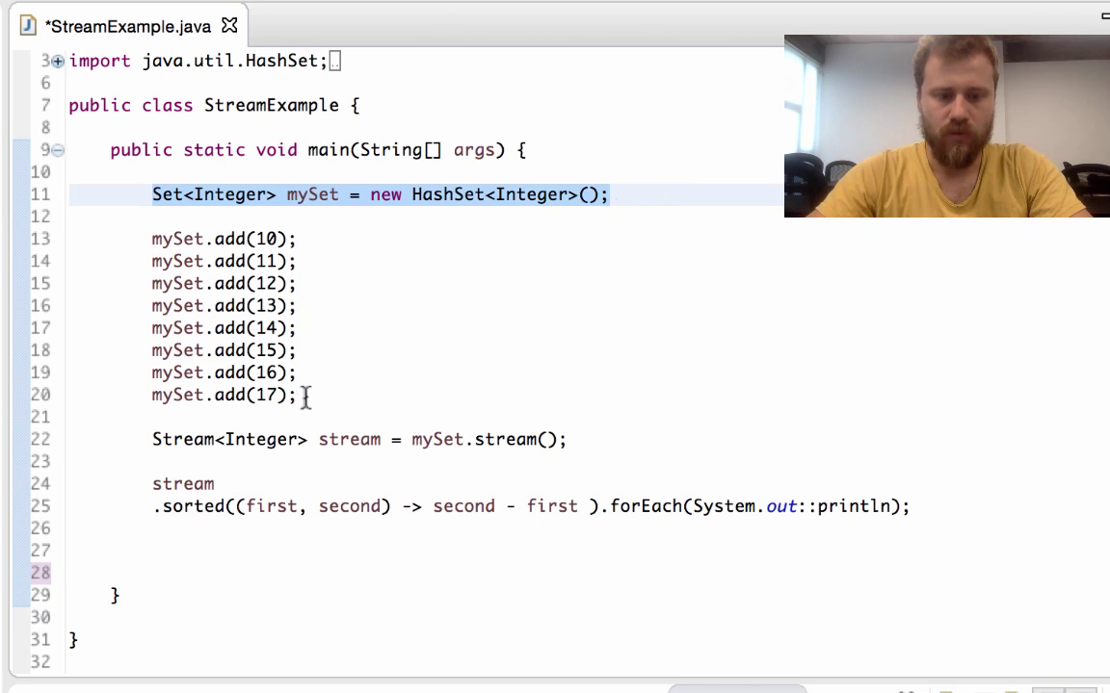
Step: Declare Set<Integer> myTreeSet = new TreeSet<Integer>(); below the stream pipeline
type("Set<Integer> mySet = new HashSet<Integer>();")
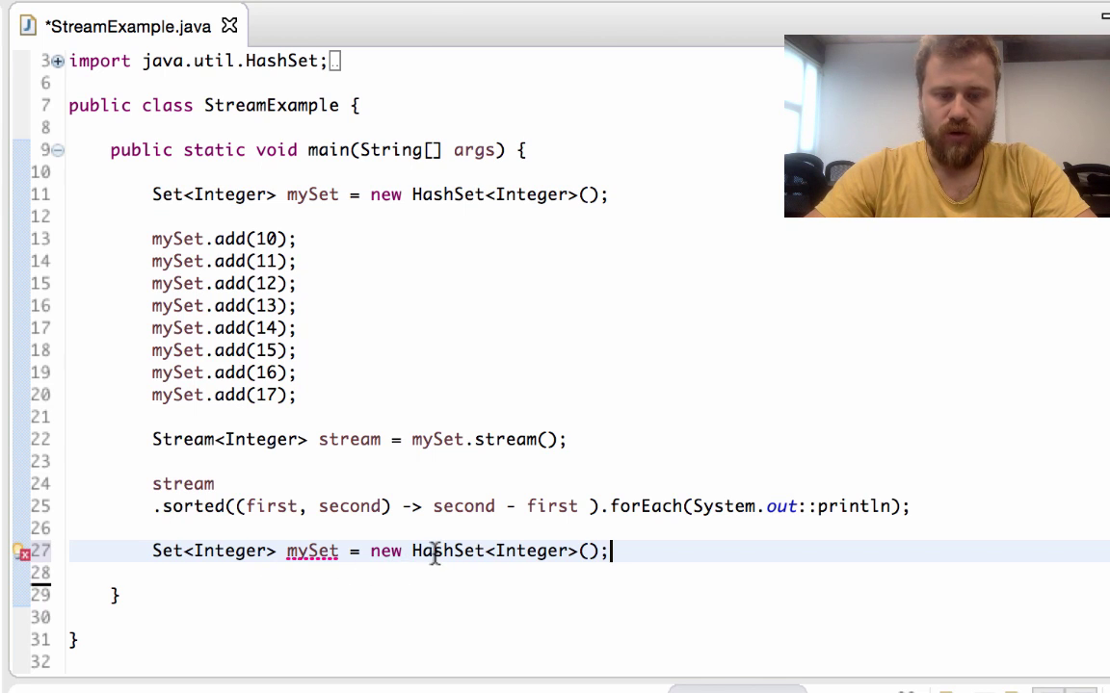
type("Tree")
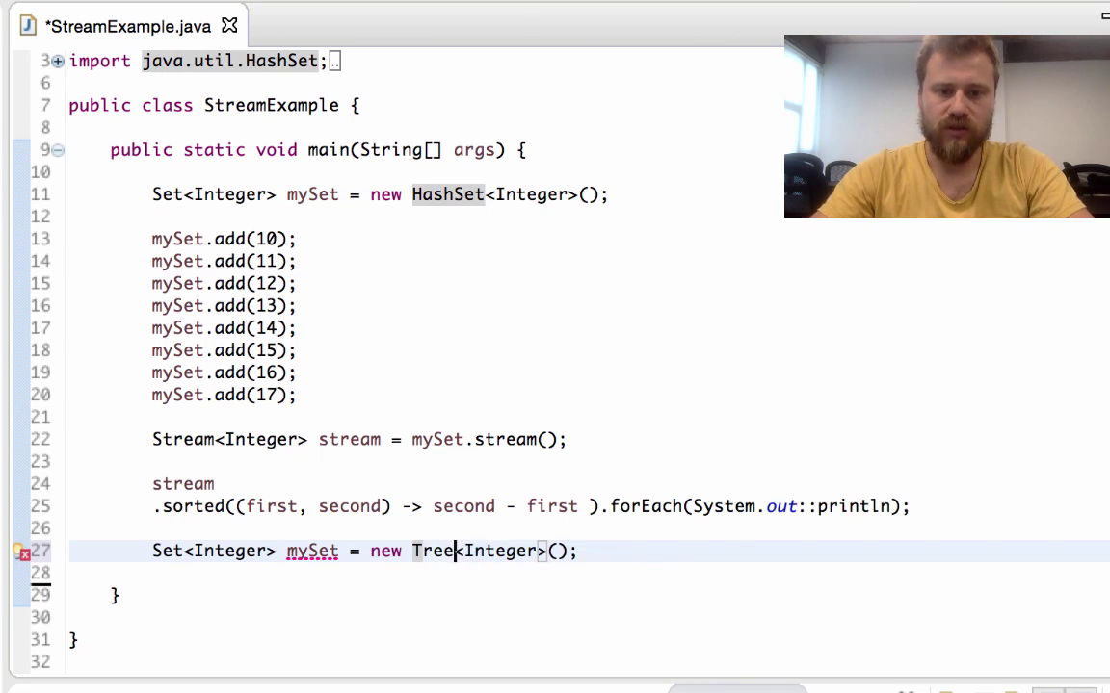
type("Set")
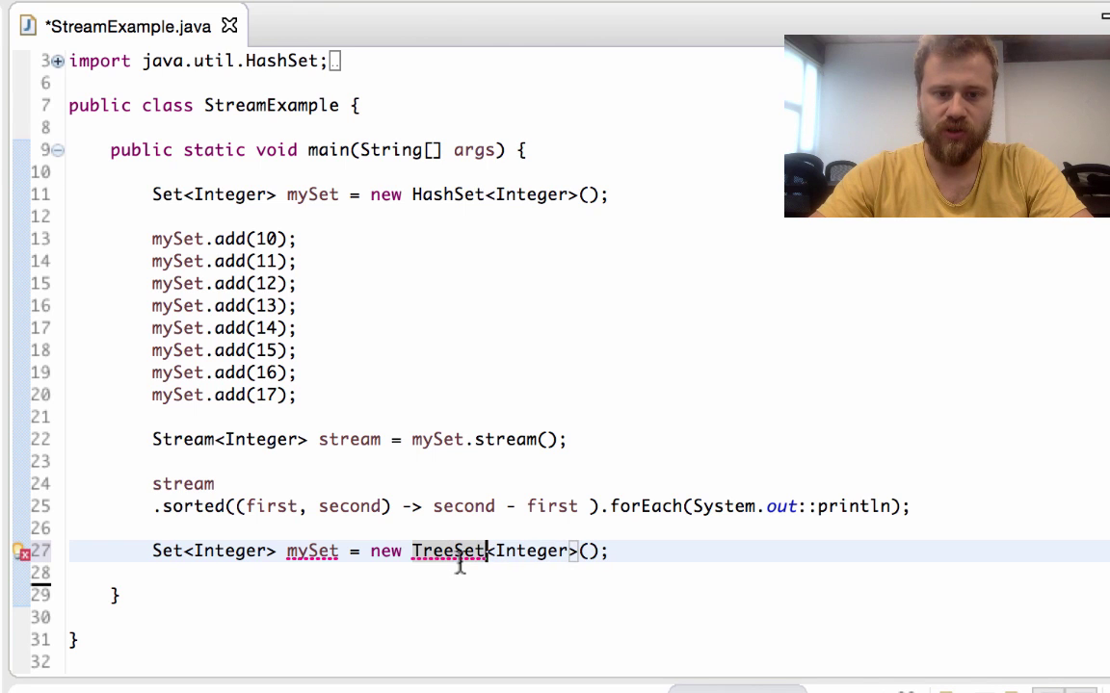
left_click(312, 551)
type("Tree")
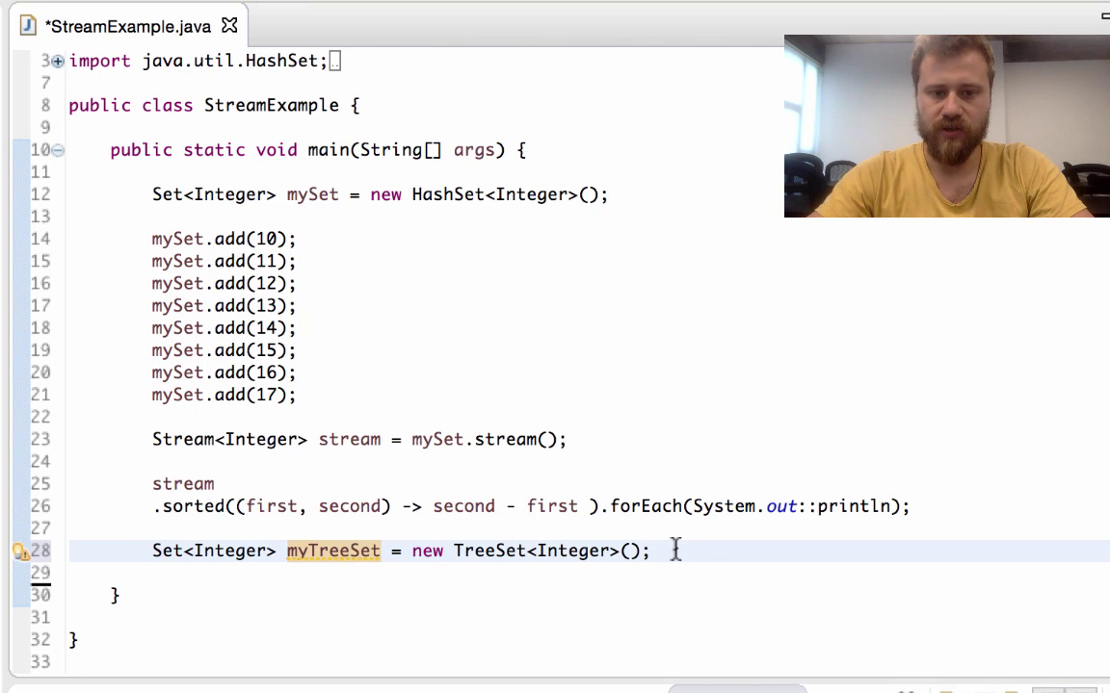
left_click(150, 239)
type("my")
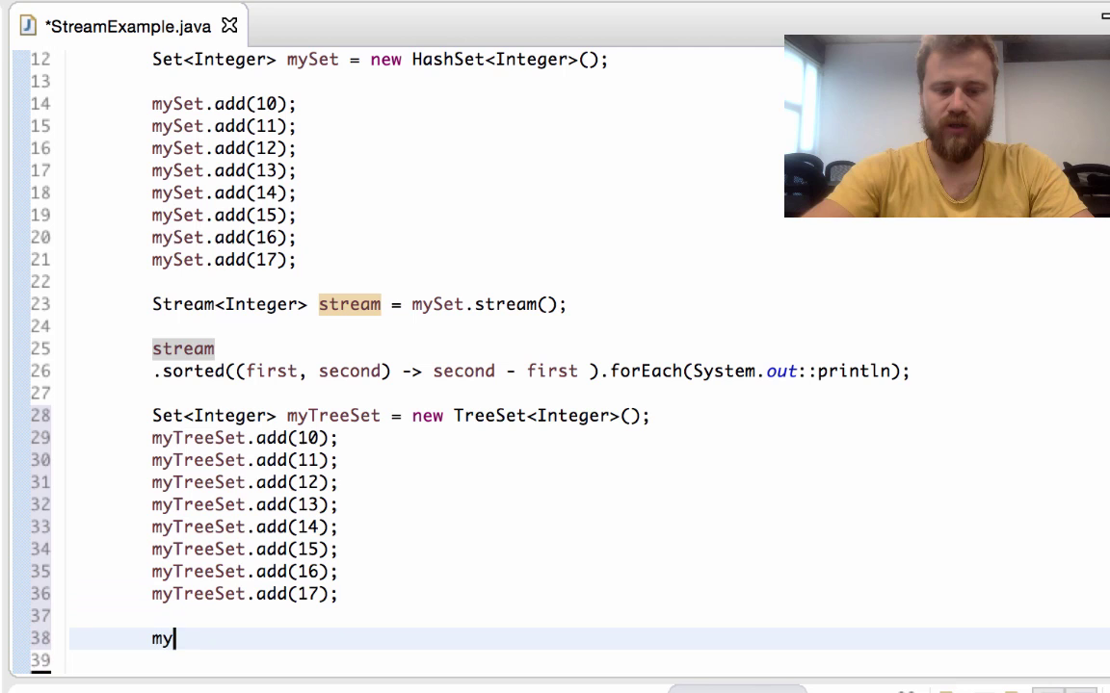
Step: Write myTreeSet.stream().forEach(System.out::println); plus a sysout separator line
type("TreeSet")
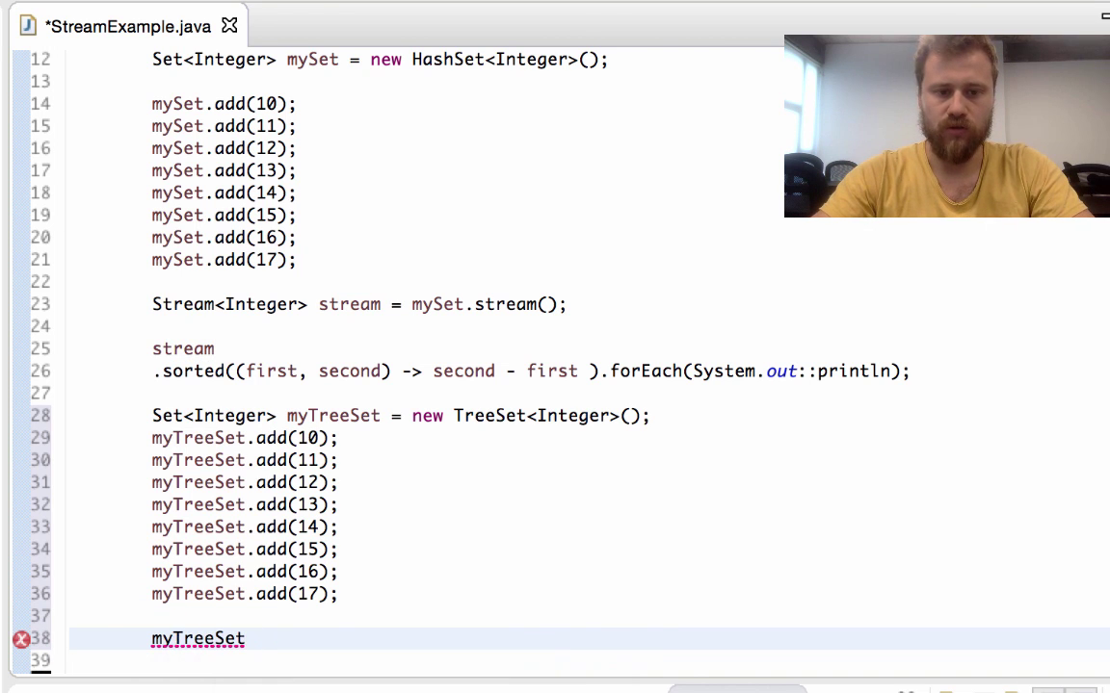
type(".stream(")
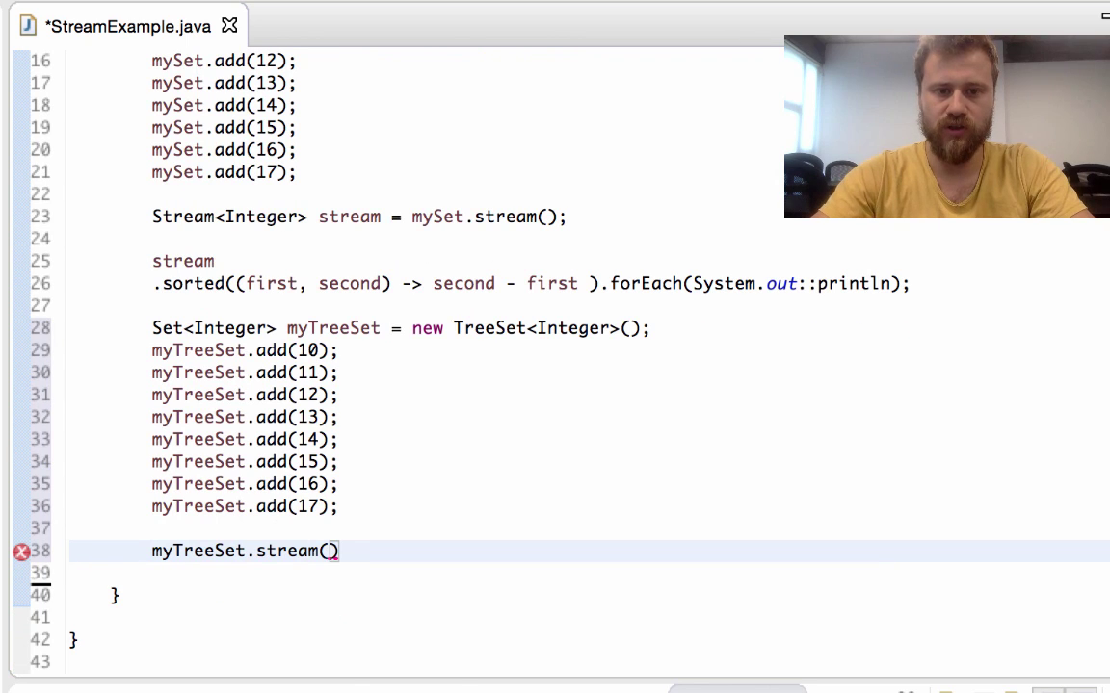
type(".forEach(System.o);")
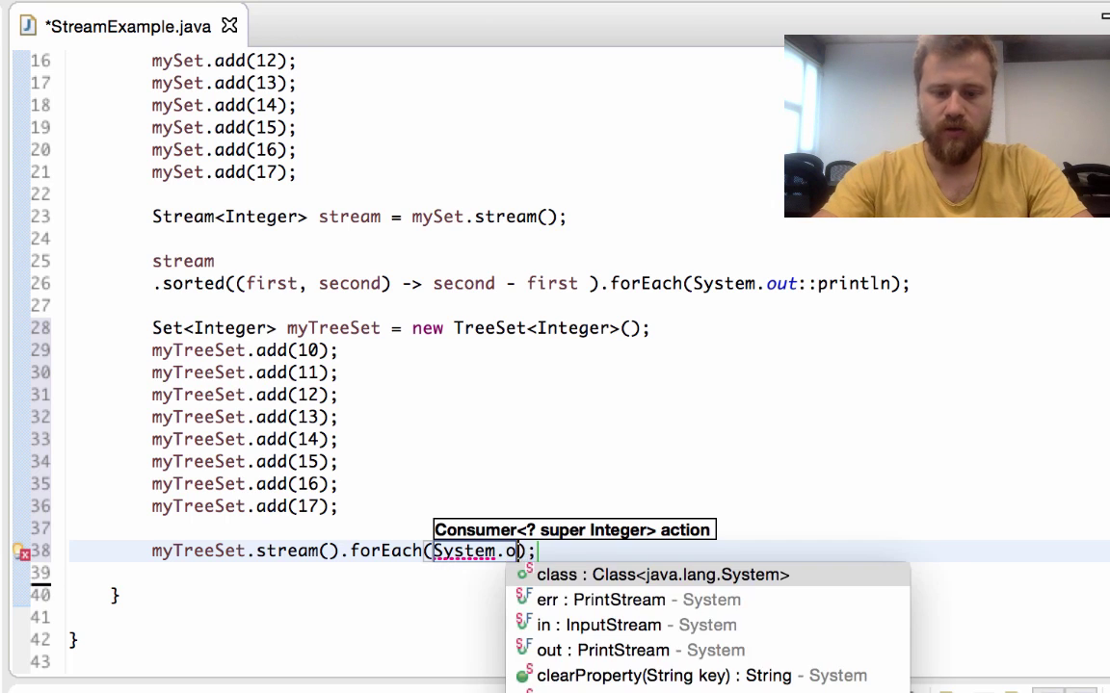
type("ut::println")
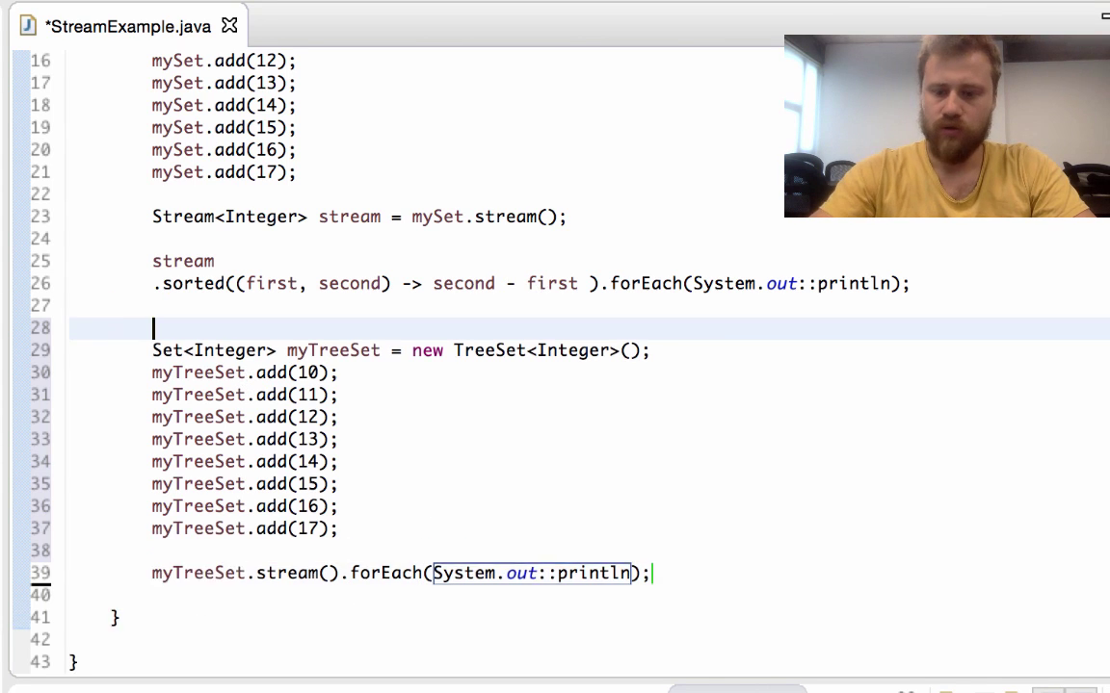
type("sysout")
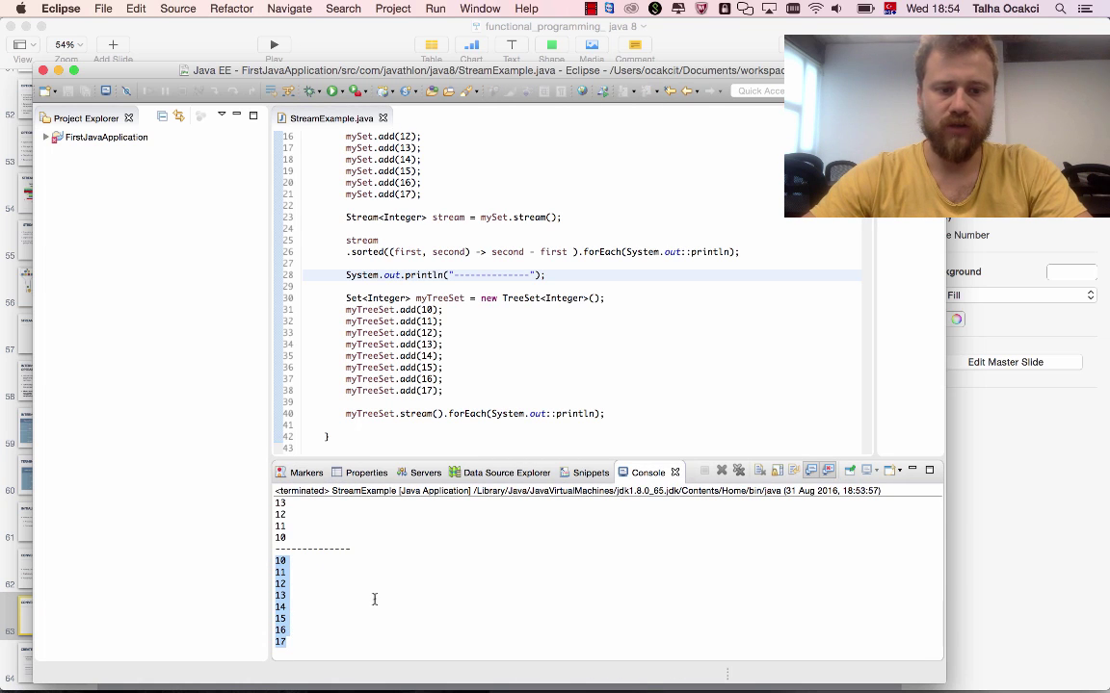
mouse_move(463, 413)
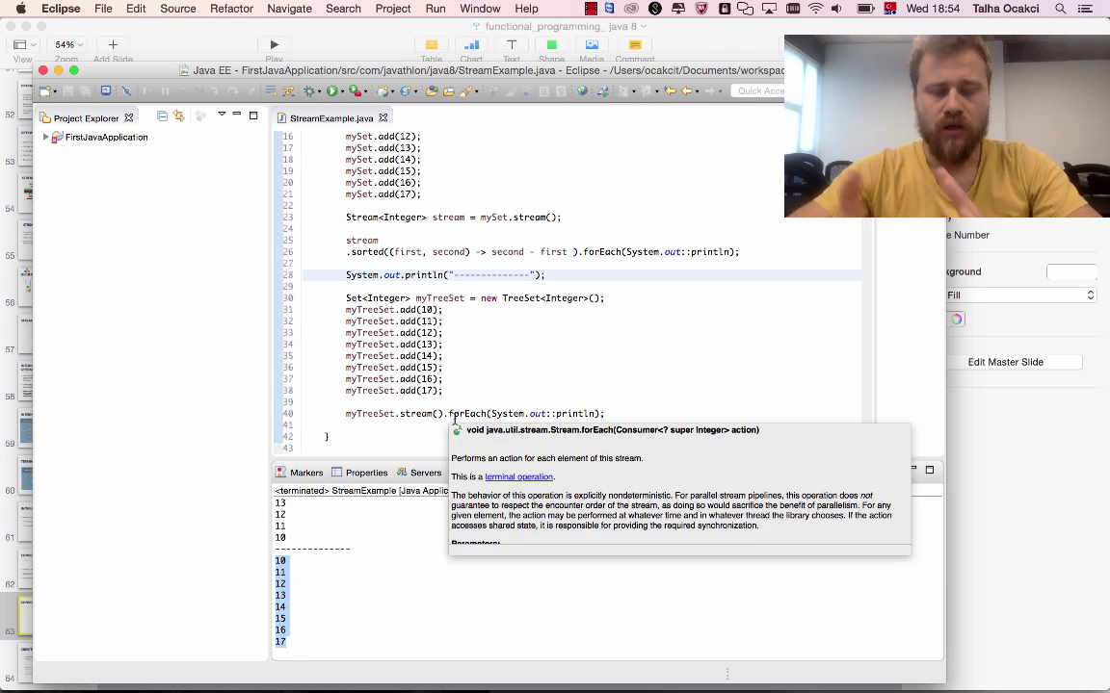